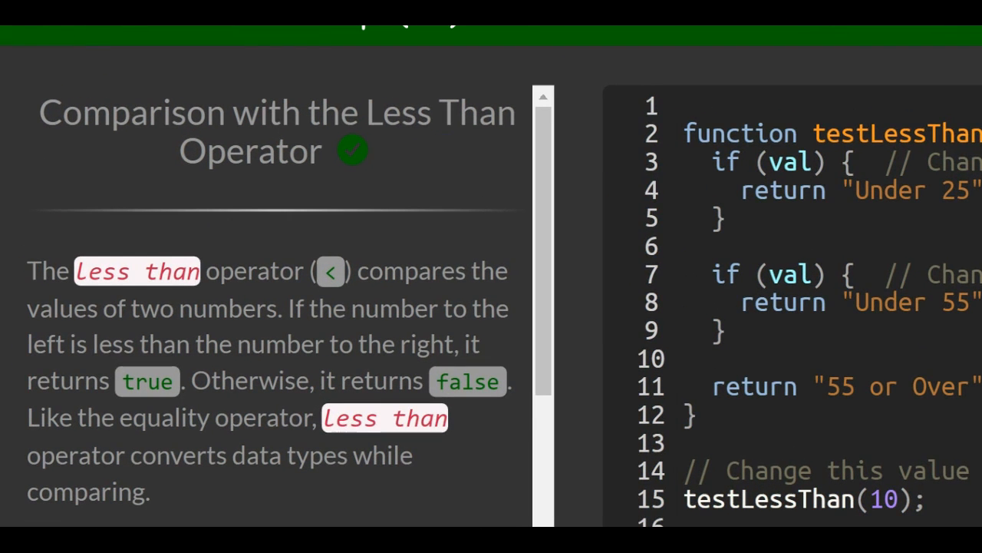
Step: Scroll the lesson panel down to the less-than examples and the Instructions heading
{"action": "scroll", "scroll_direction": "down", "scroll_amount": 3}
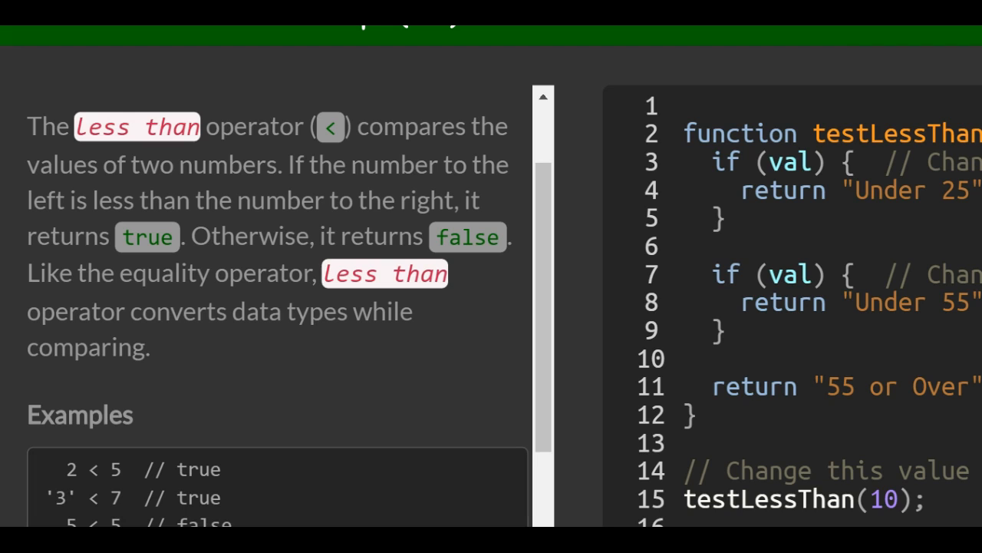
{"action": "scroll", "scroll_direction": "down", "scroll_amount": 3}
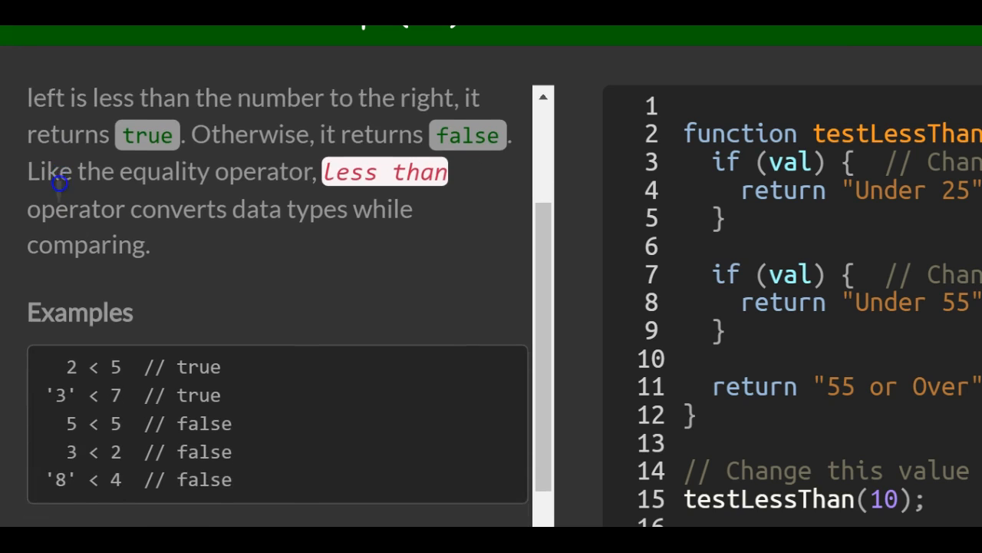
{"action": "scroll", "scroll_direction": "down", "scroll_amount": 3}
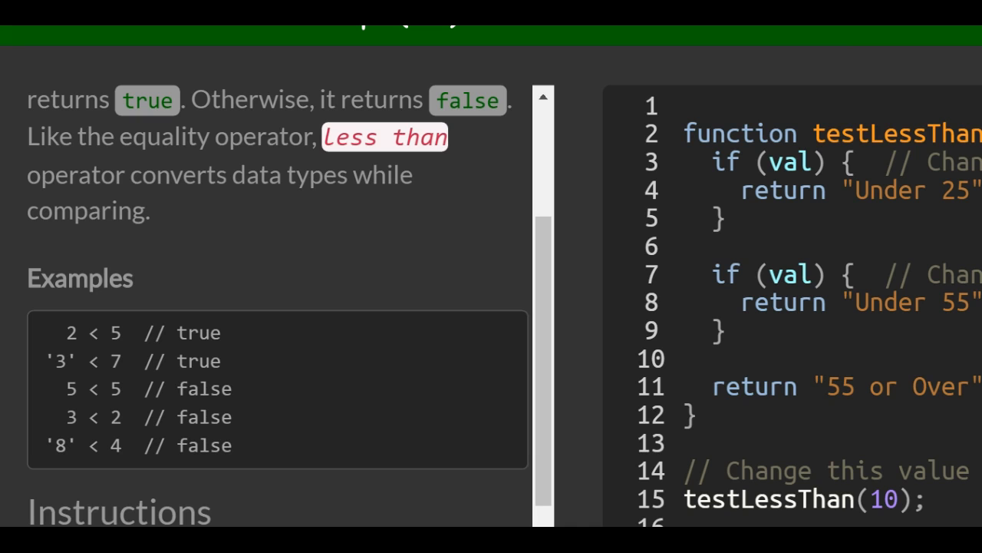
{"action": "scroll", "scroll_direction": "down", "scroll_amount": 3}
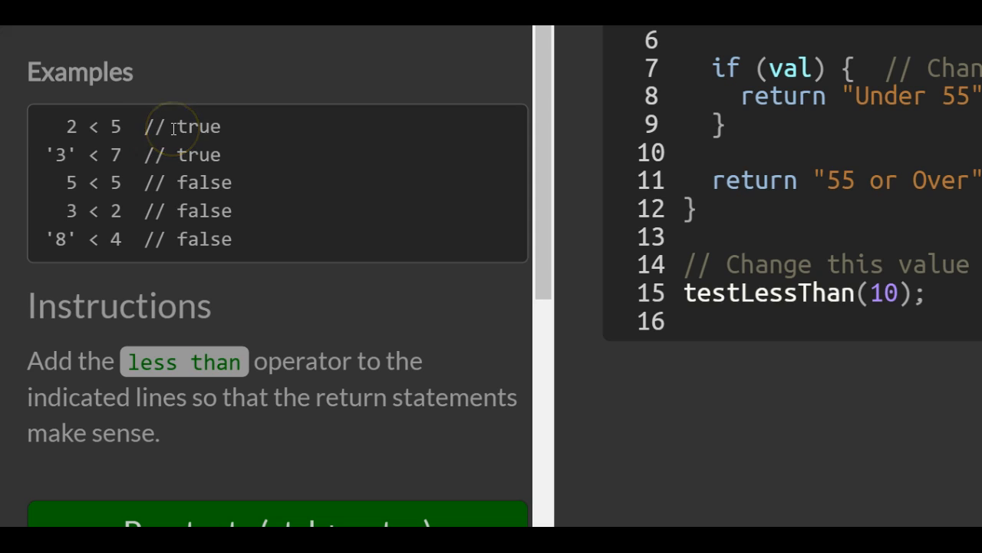
{"action": "mouse_move", "coordinate": [67, 156]}
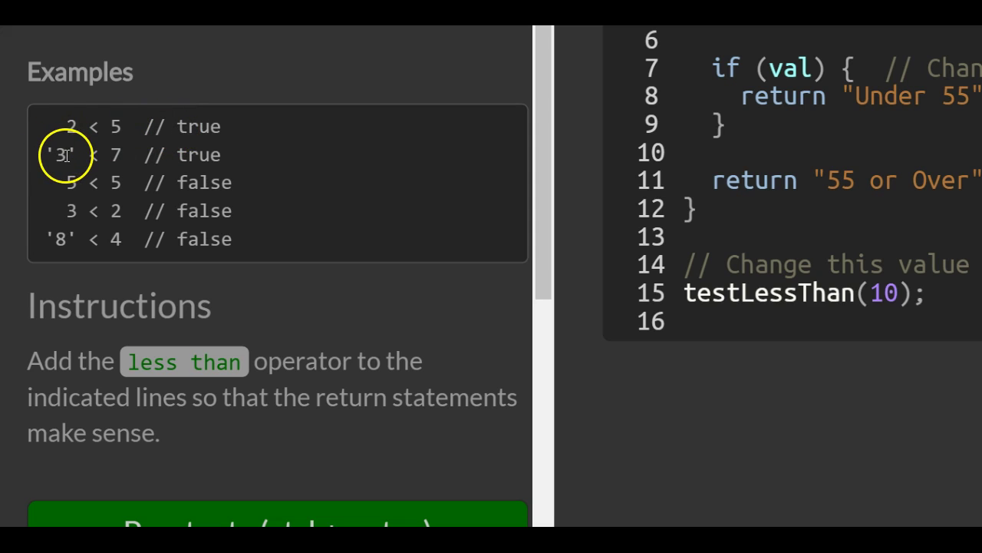
{"action": "mouse_move", "coordinate": [160, 156]}
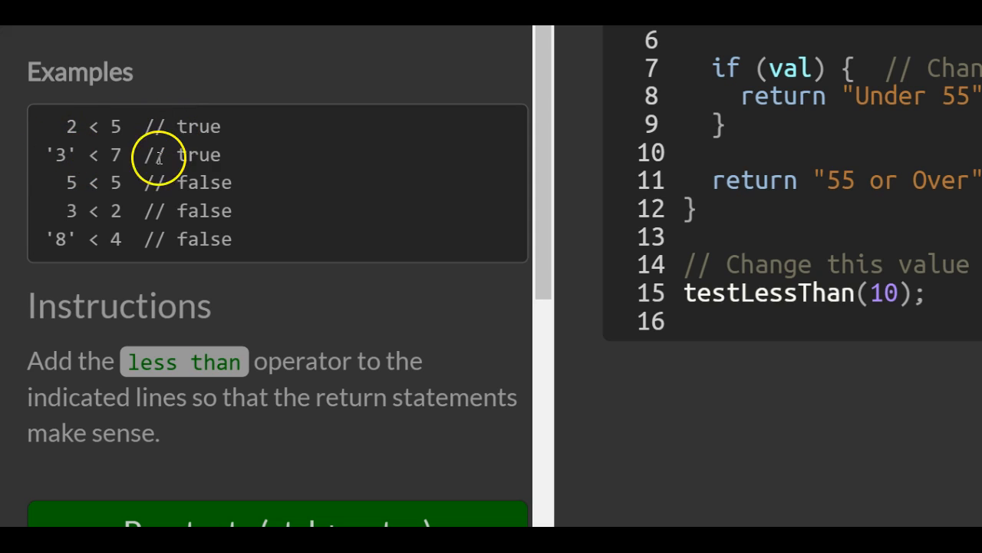
{"action": "mouse_move", "coordinate": [405, 146]}
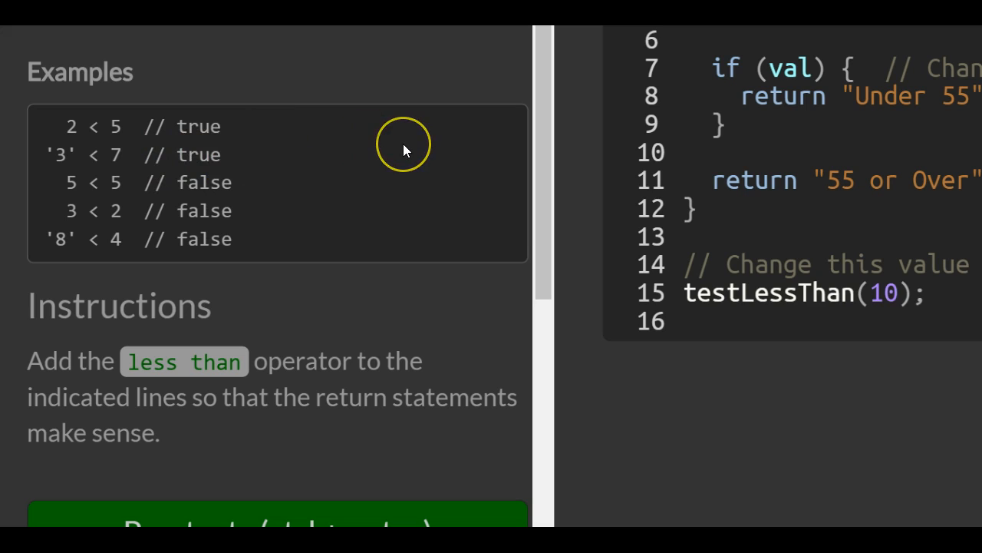
{"action": "mouse_move", "coordinate": [405, 152]}
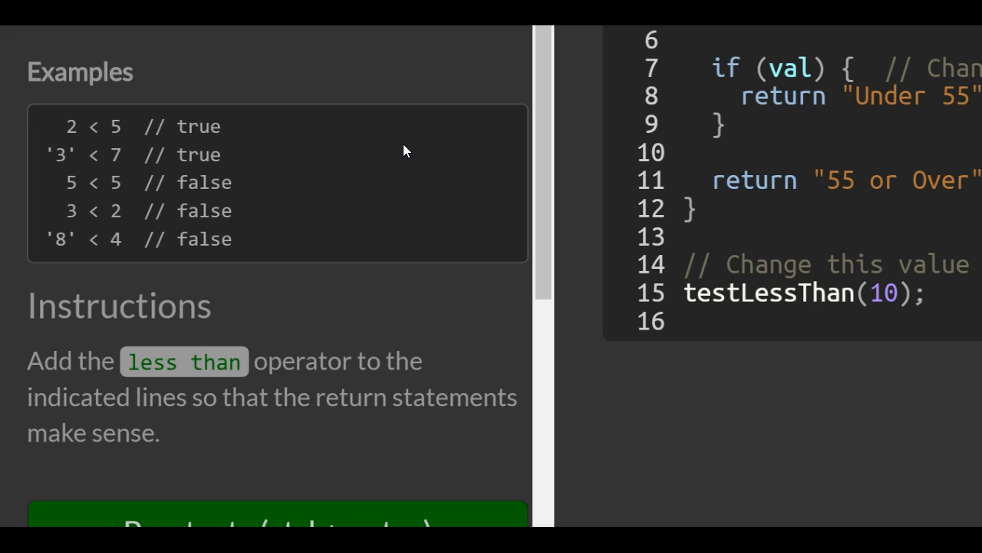
{"action": "scroll", "scroll_direction": "down", "scroll_amount": 3}
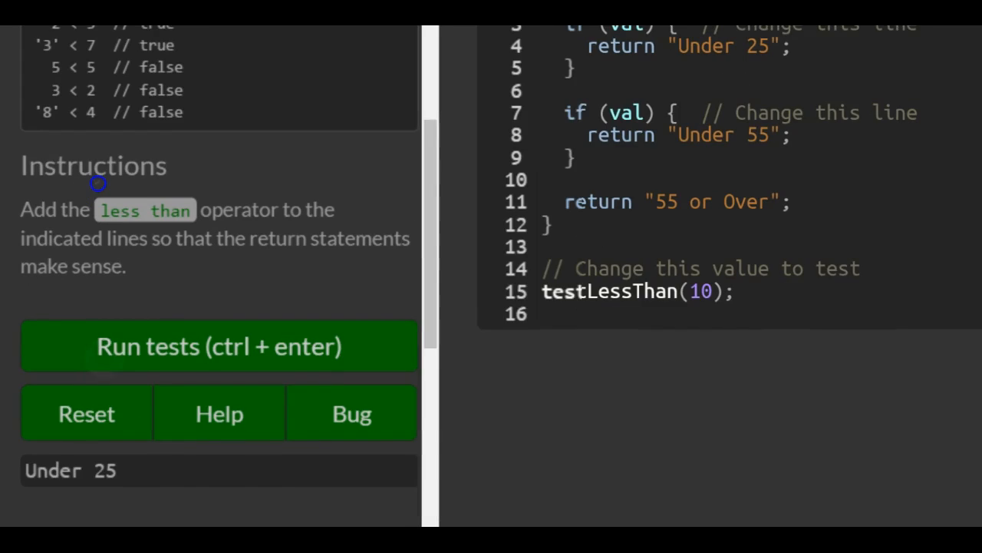
Step: Scroll the left panel to show the Run tests, Reset, Help, Bug buttons and the Under 25 output
{"action": "scroll", "scroll_direction": "up", "scroll_amount": 3}
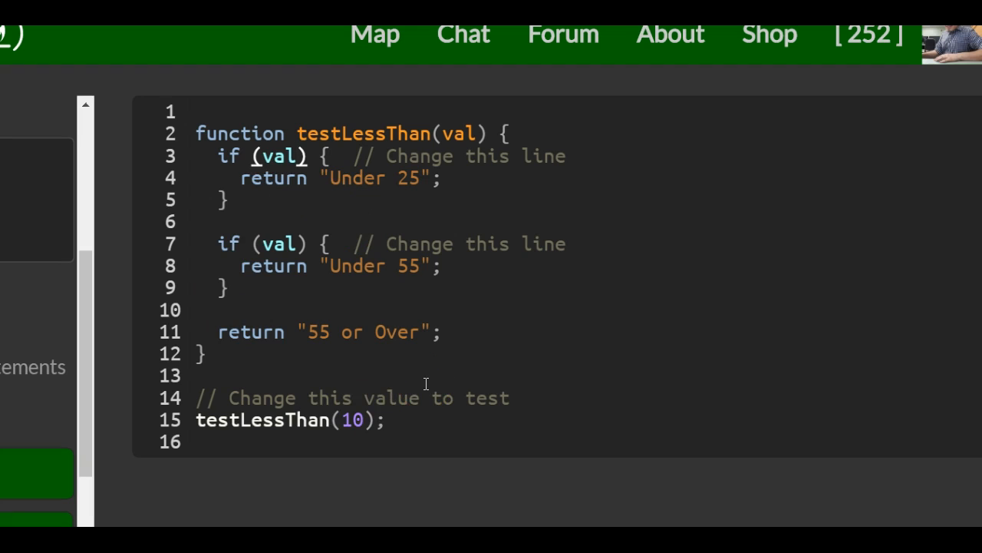
Step: Complete the conditions as val < 25 and val < 55, then select the 10 in the test call
{"action": "type", "text": "<"}
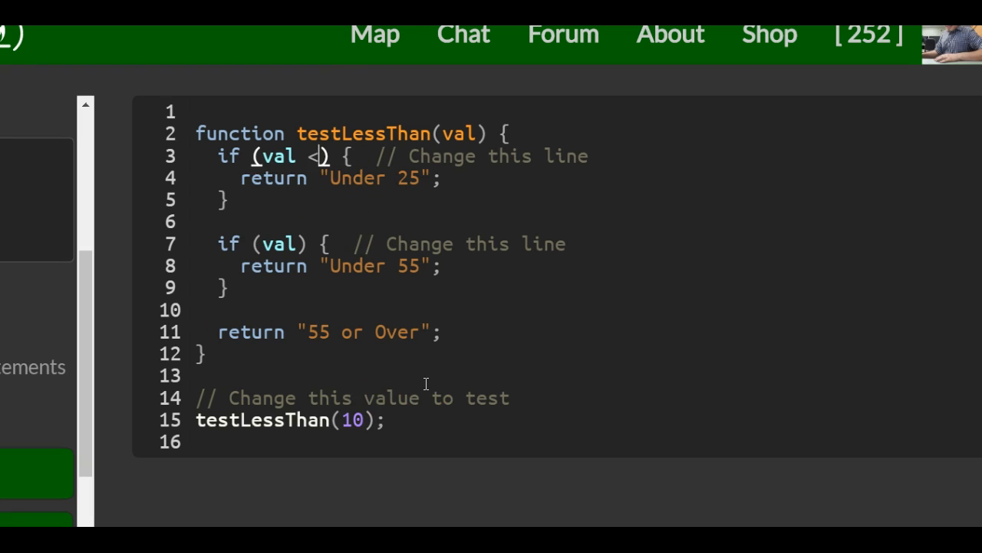
{"action": "type", "text": "2"}
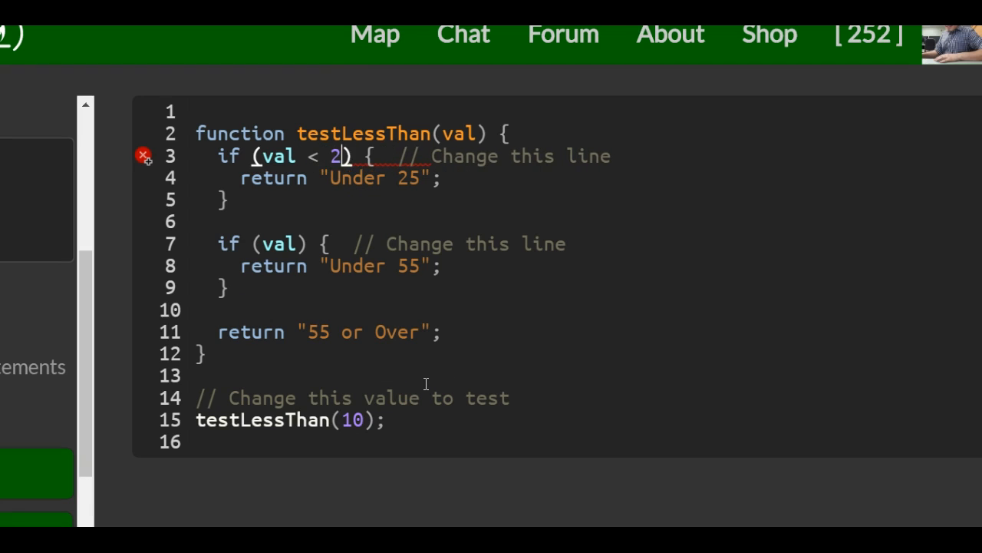
{"action": "type", "text": "5"}
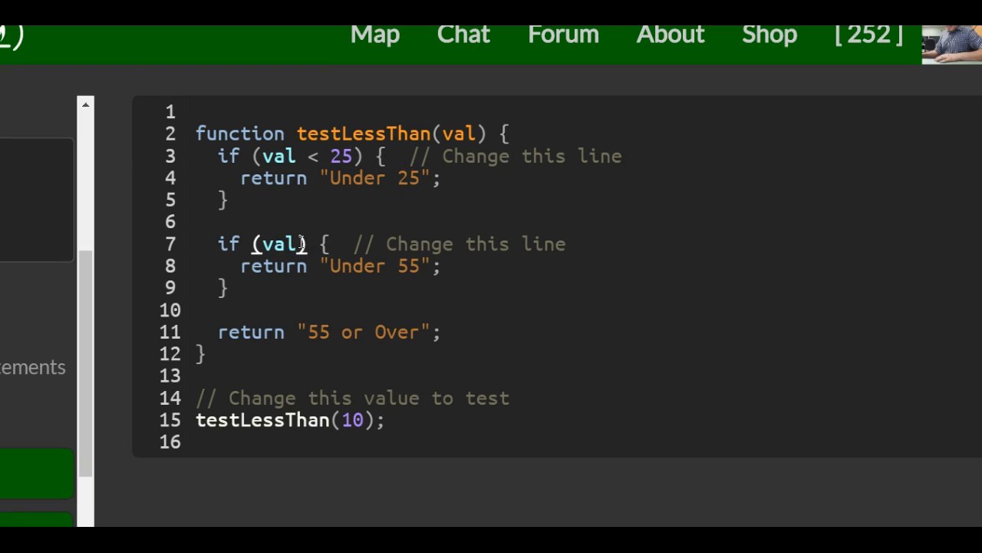
{"action": "type", "text": "<"}
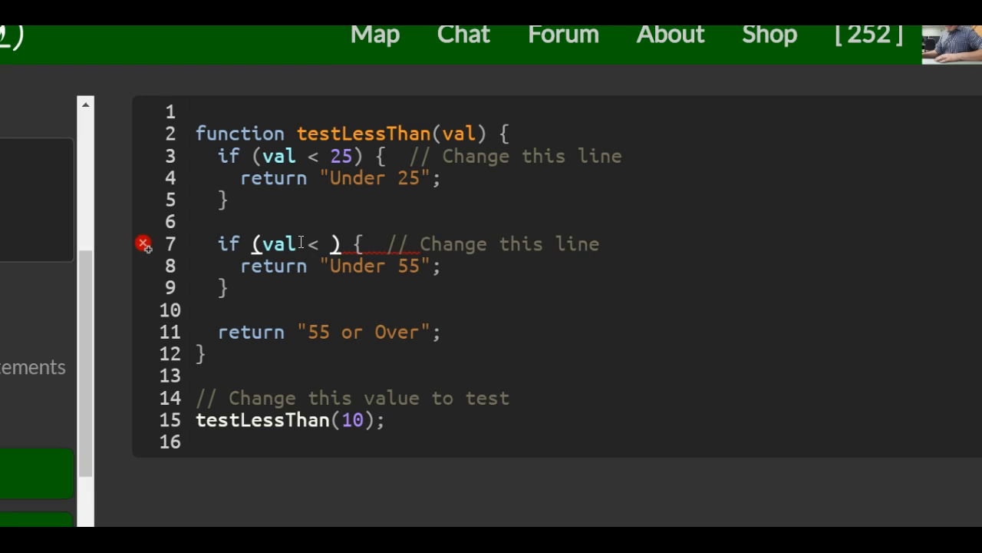
{"action": "type", "text": "55"}
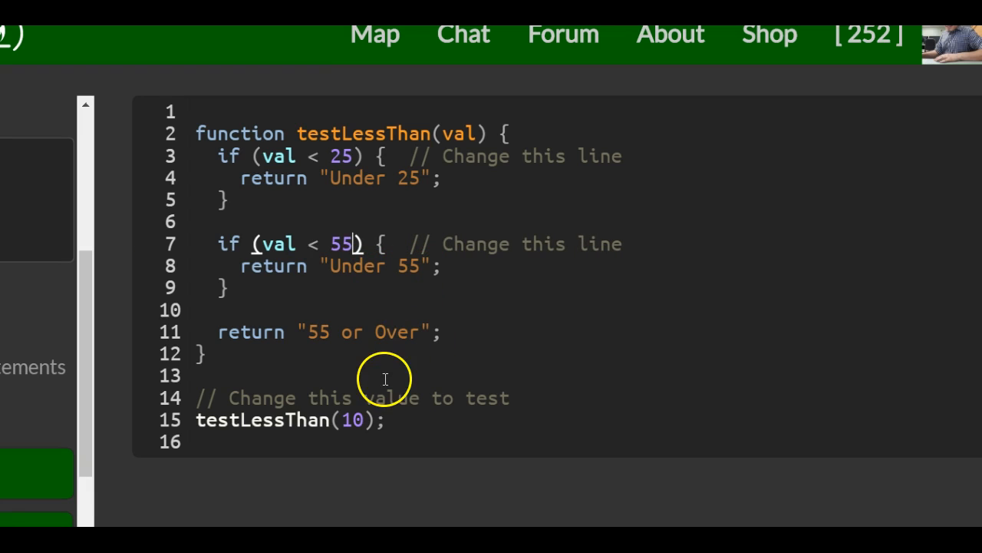
{"action": "double_click", "coordinate": [351, 421]}
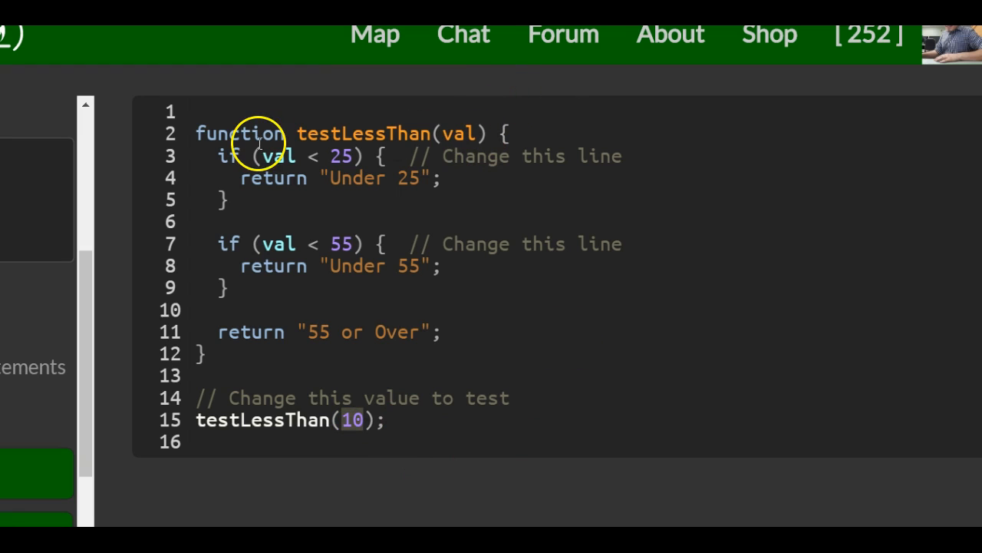
{"action": "mouse_move", "coordinate": [483, 141]}
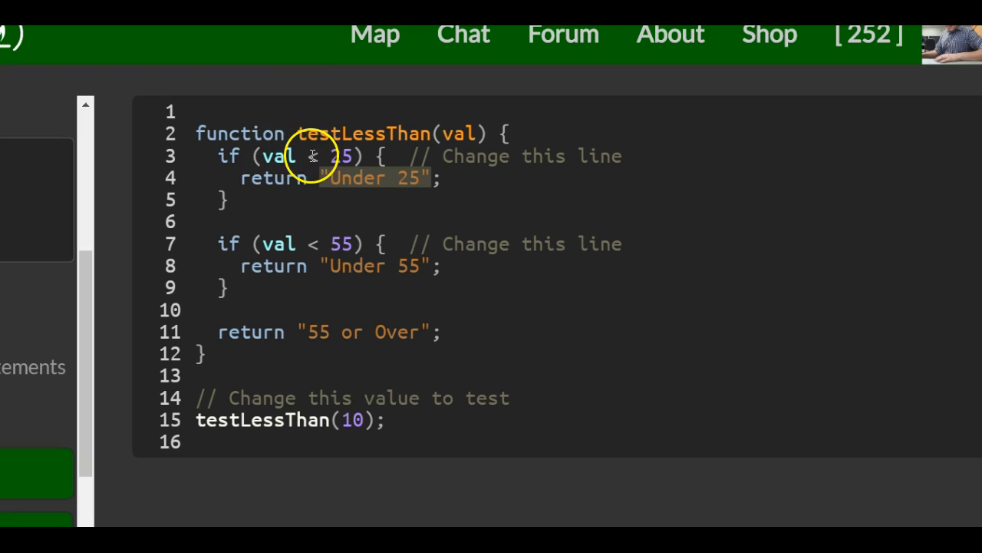
{"action": "left_click", "coordinate": [240, 178]}
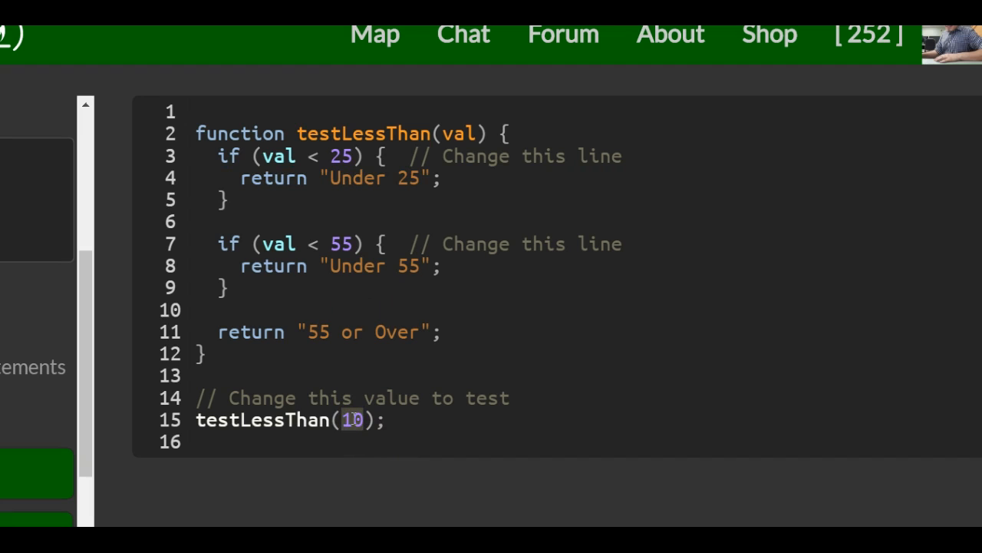
Step: Replace the selected 10 with 60 so the call reads testLessThan(60) and deselect
{"action": "type", "text": "60"}
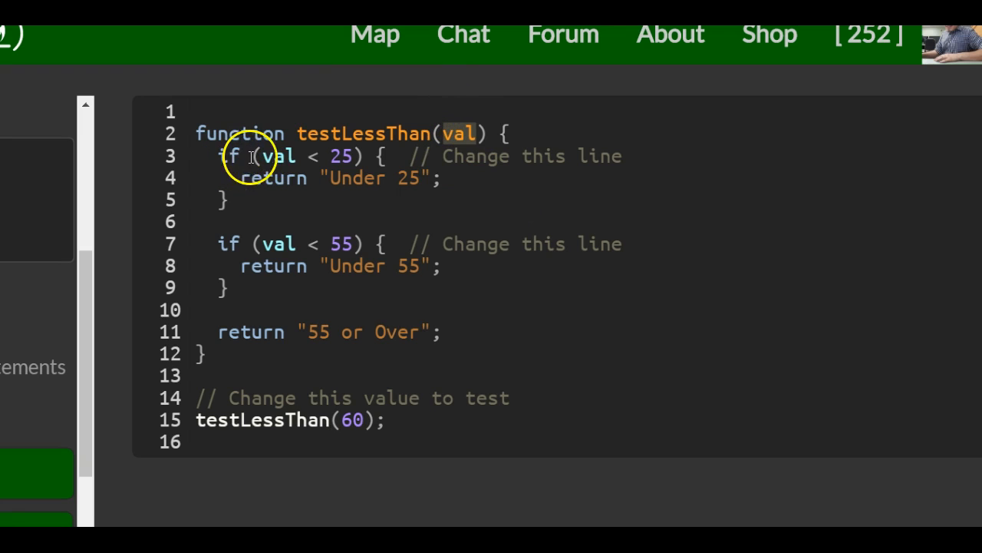
{"action": "mouse_move", "coordinate": [347, 157]}
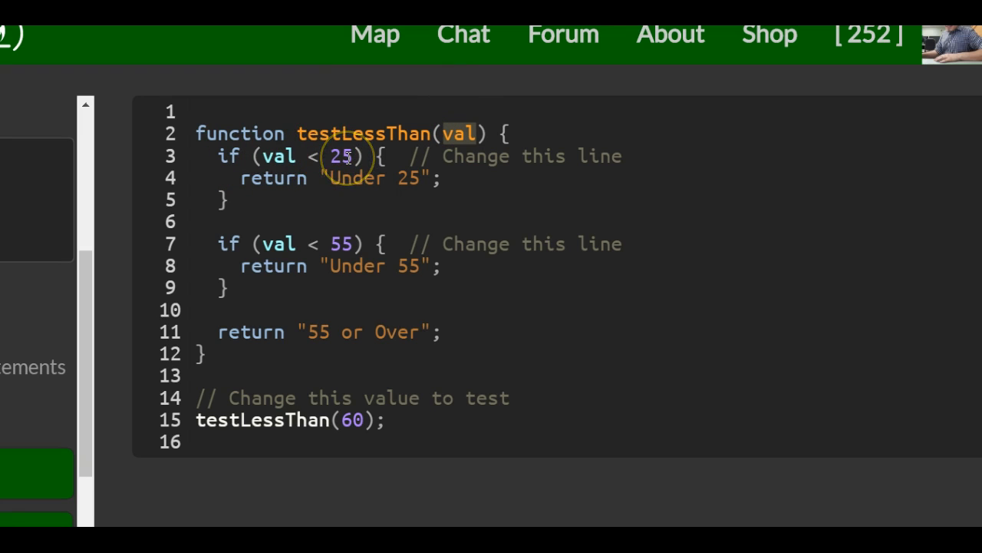
{"action": "mouse_move", "coordinate": [276, 157]}
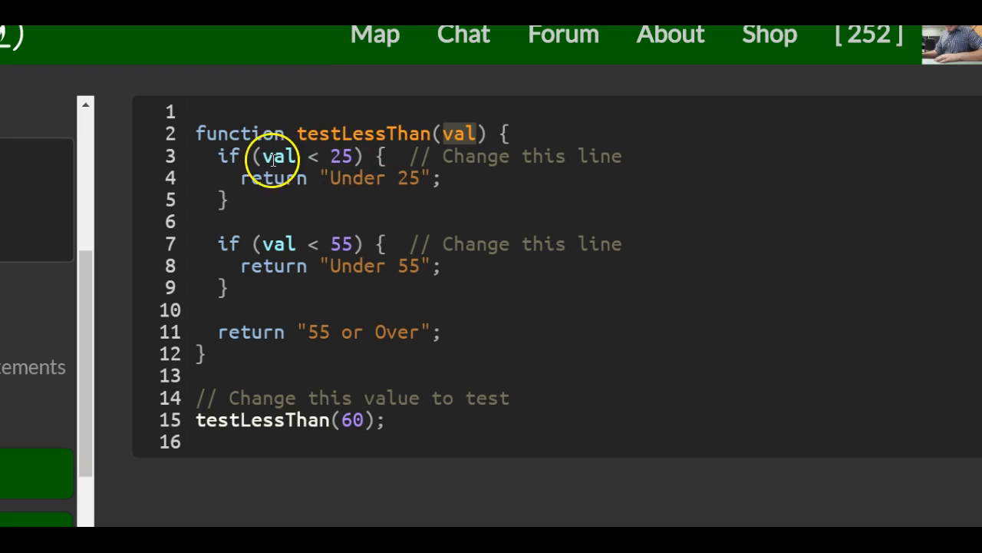
{"action": "mouse_move", "coordinate": [267, 176]}
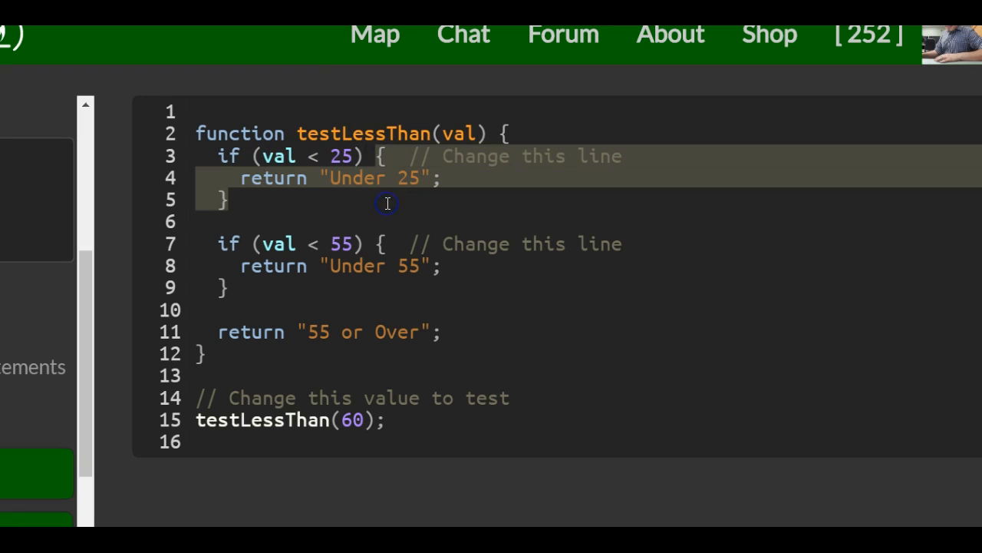
{"action": "left_click", "coordinate": [212, 242]}
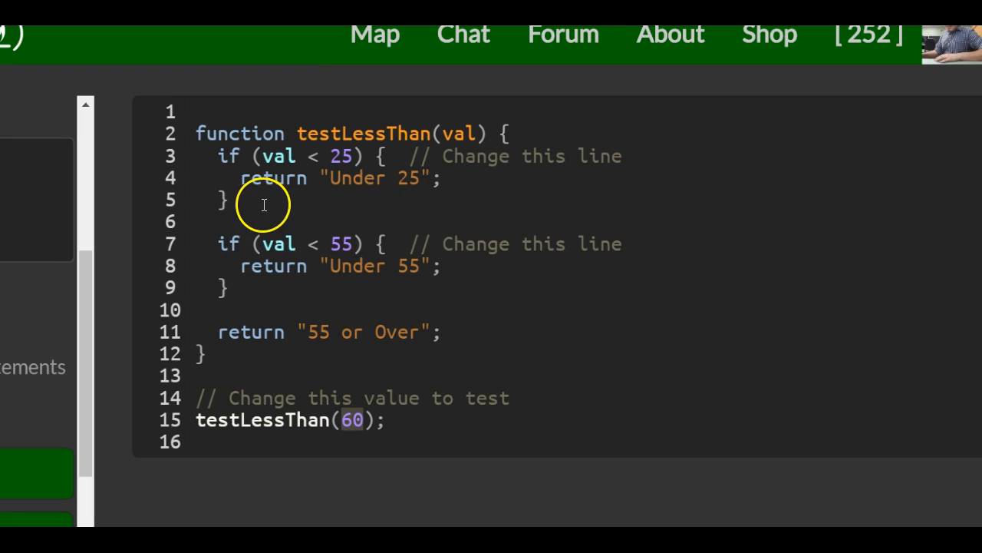
{"action": "mouse_move", "coordinate": [352, 264]}
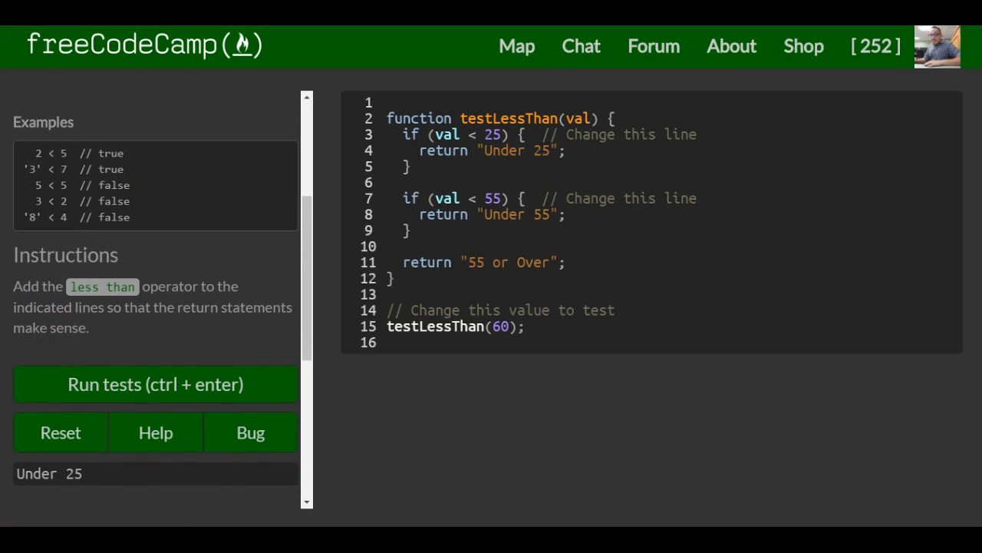
Step: Run the tests so all pass with output '55 or Over' and the Onward, ho! dialog appears
{"action": "left_click", "coordinate": [514, 330]}
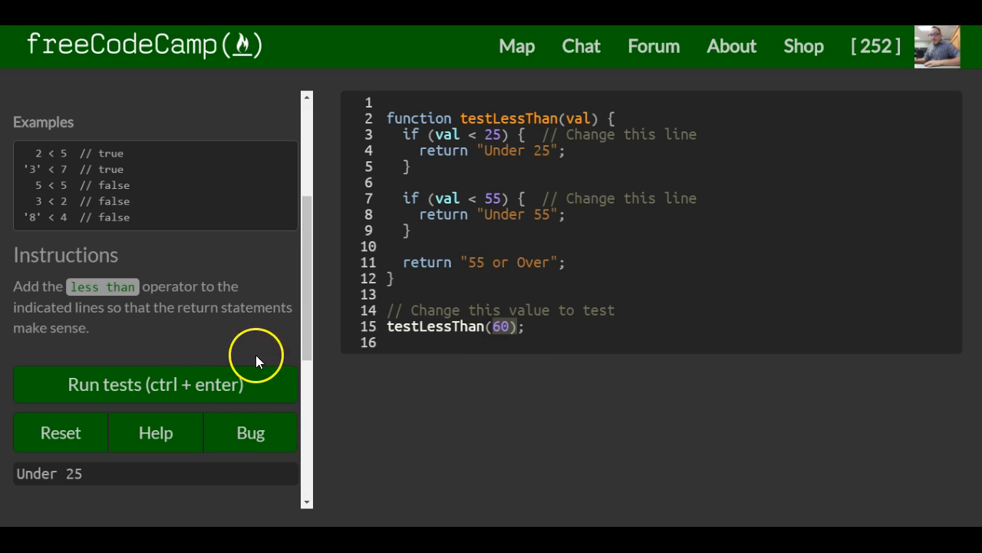
{"action": "left_click", "coordinate": [153, 384]}
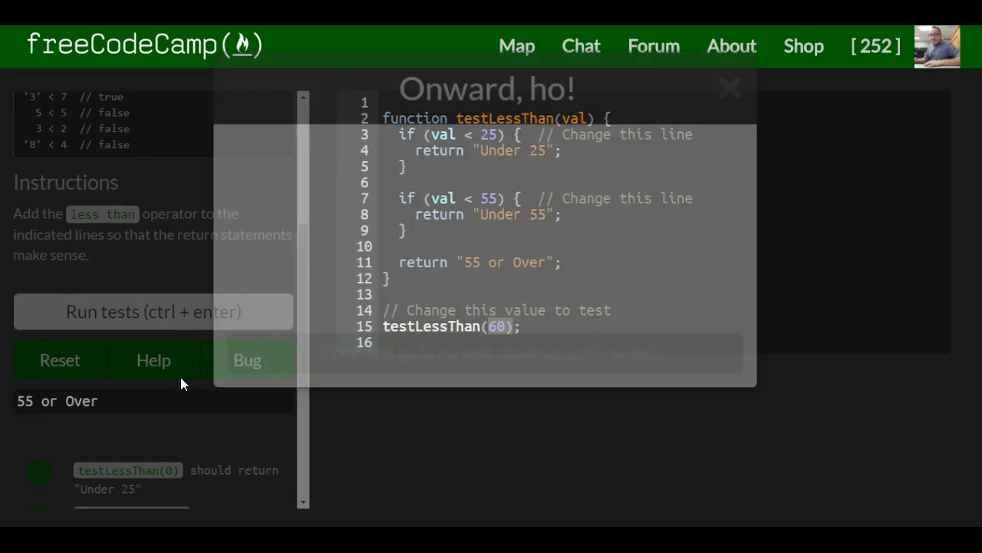
{"action": "left_click", "coordinate": [153, 310]}
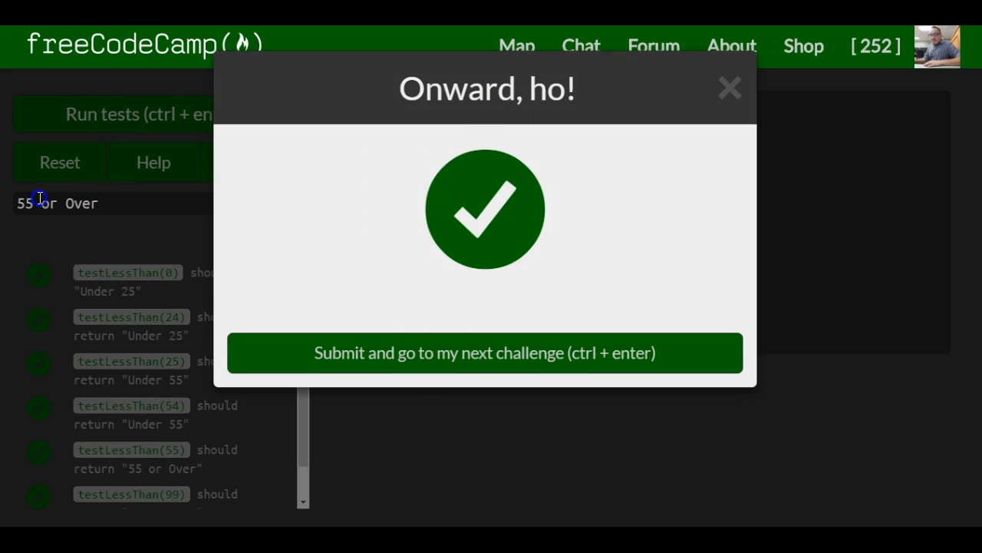